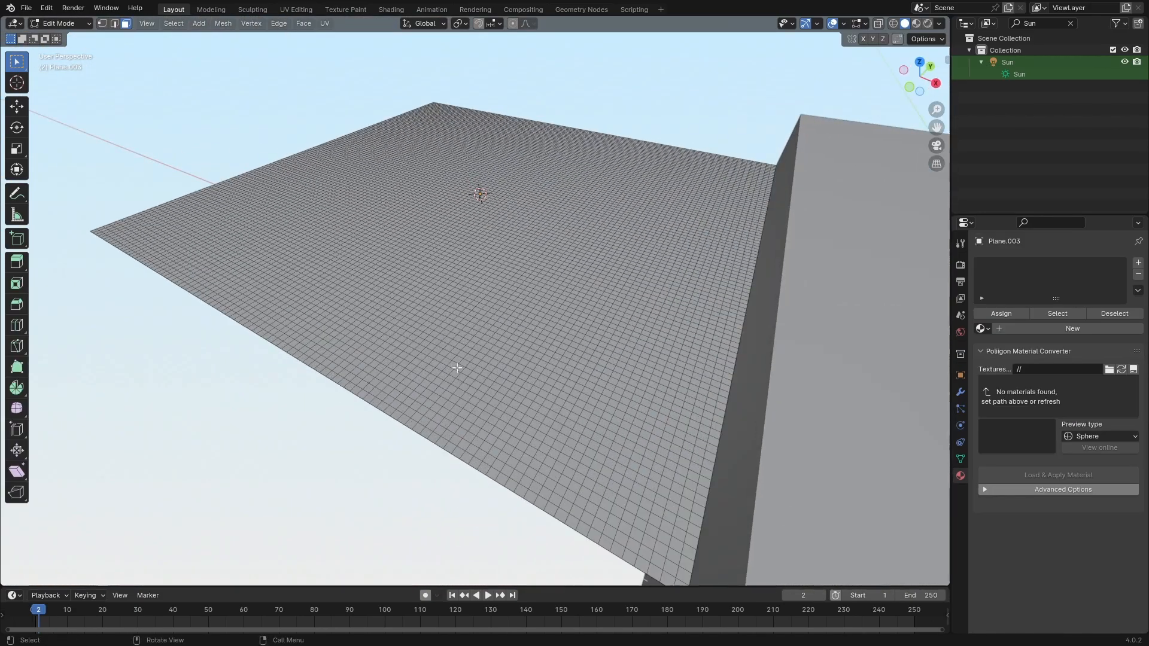
- Randomly select a scattering of the plane's faces via Select Random for deletion
left_click(174, 23)
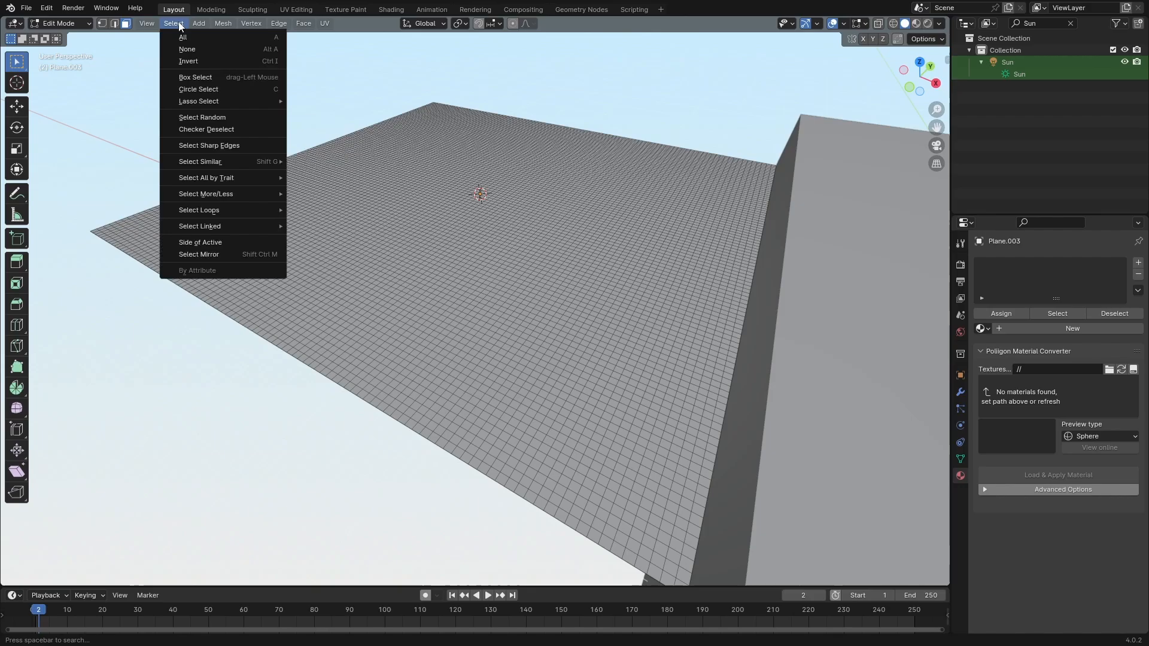
left_click(201, 117)
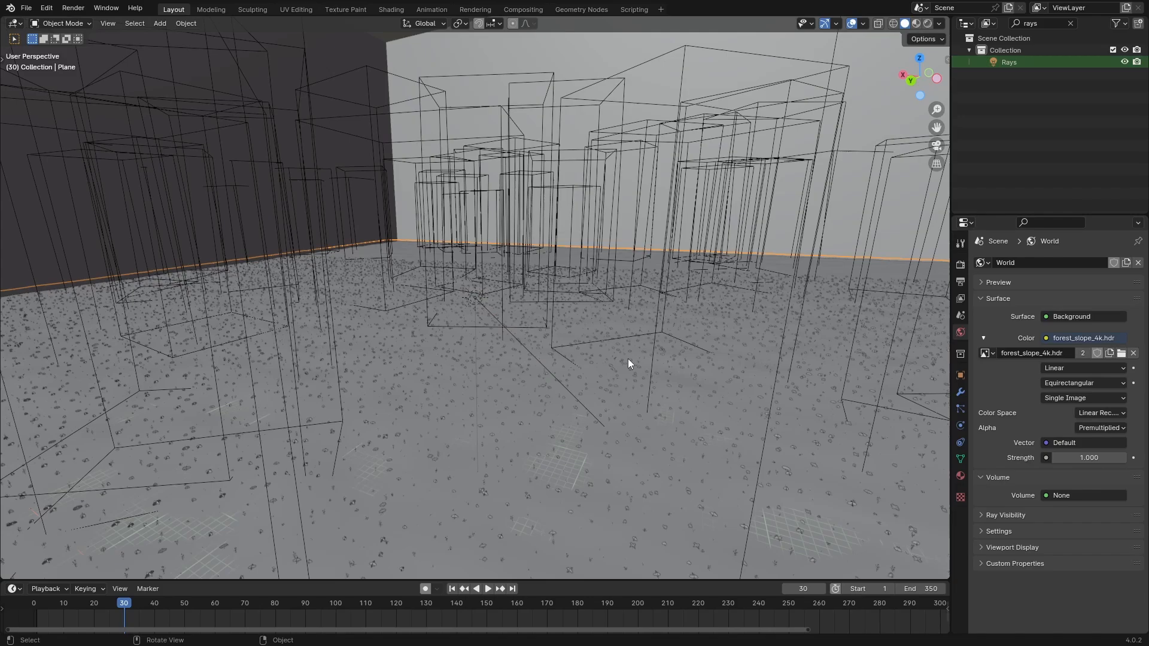
mouse_move(483, 324)
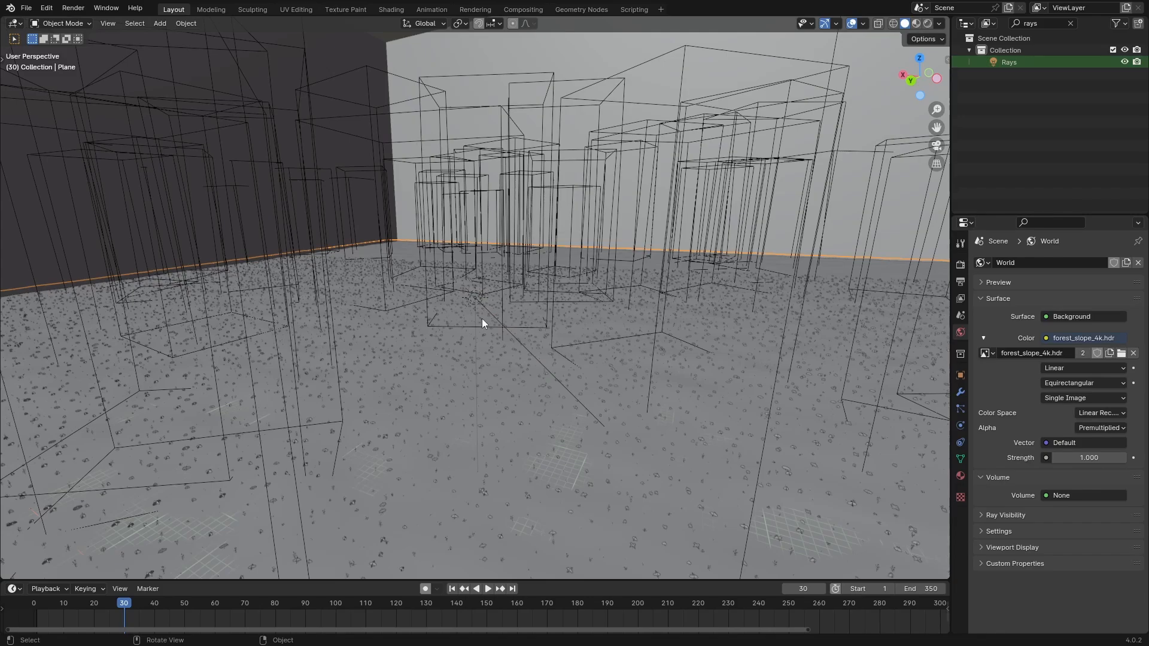
- Select the Rays sun light and show its object constraint settings
left_click(476, 301)
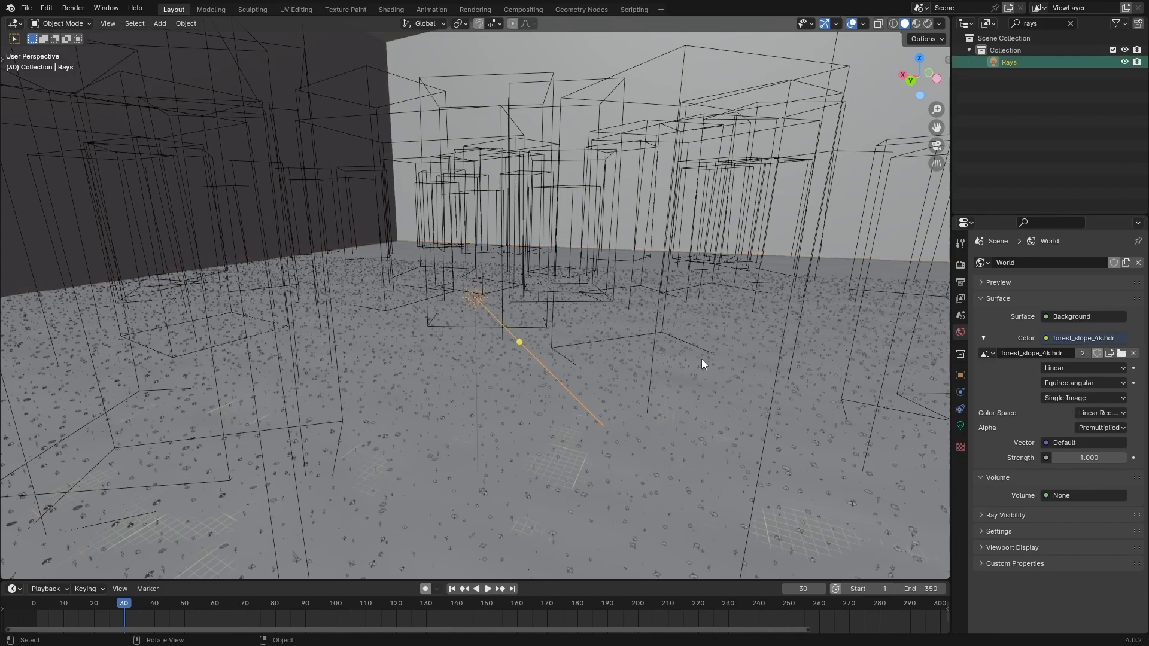
left_click(960, 409)
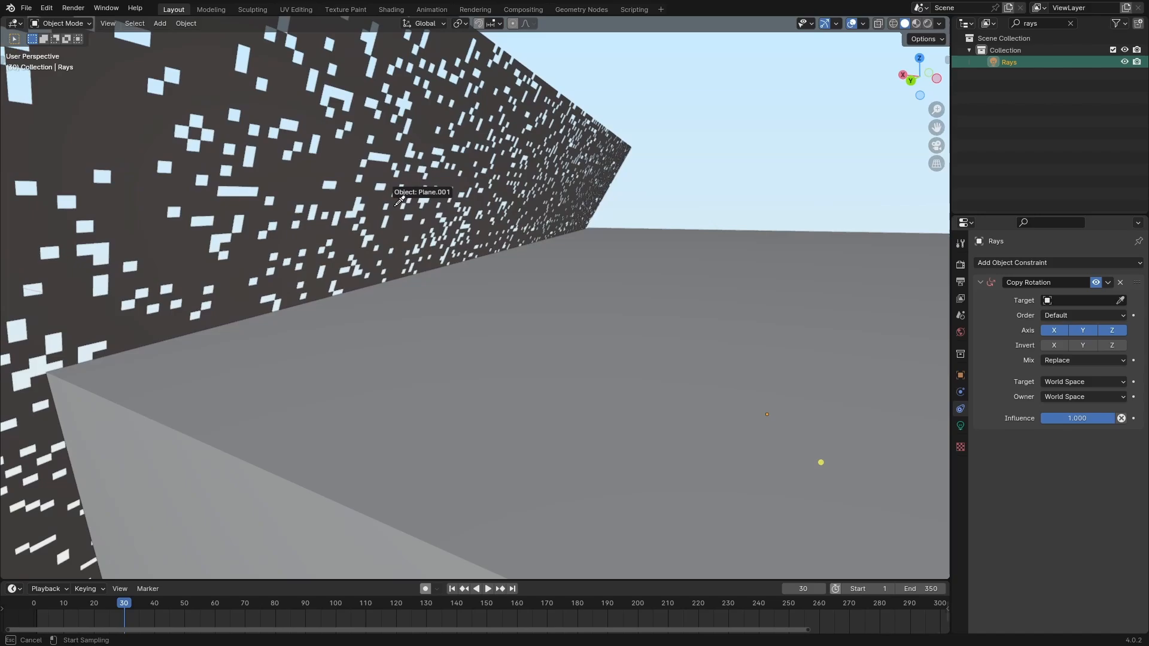
- Set Plane.001 as the Copy Rotation target for the Rays sun light
left_click(397, 201)
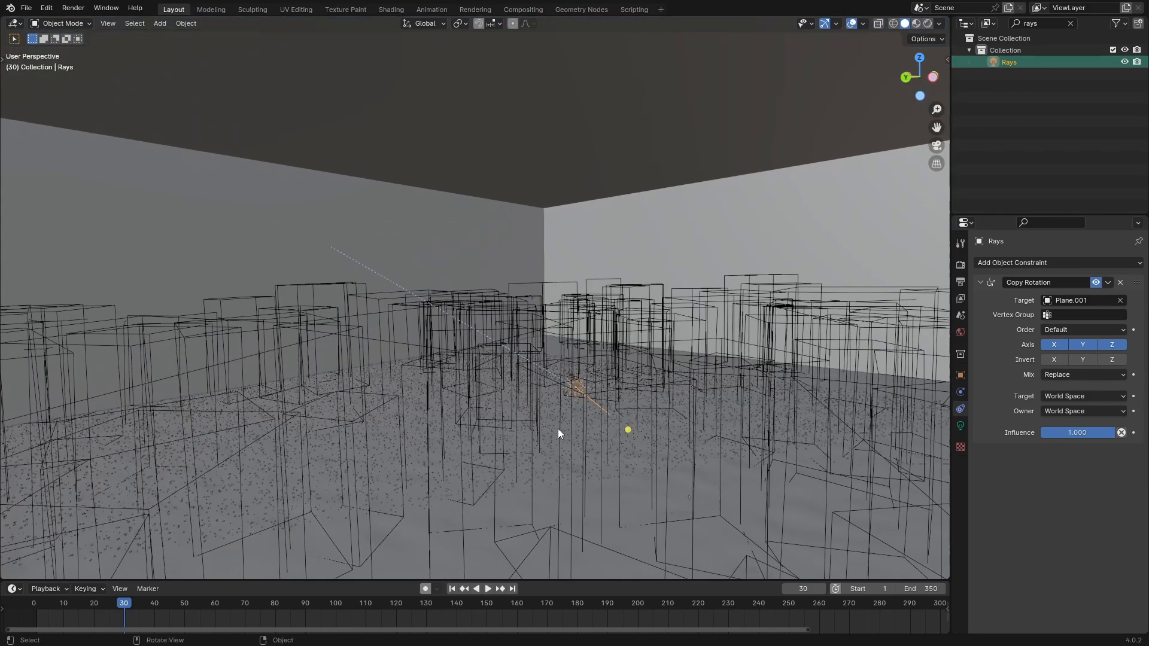
key("r")
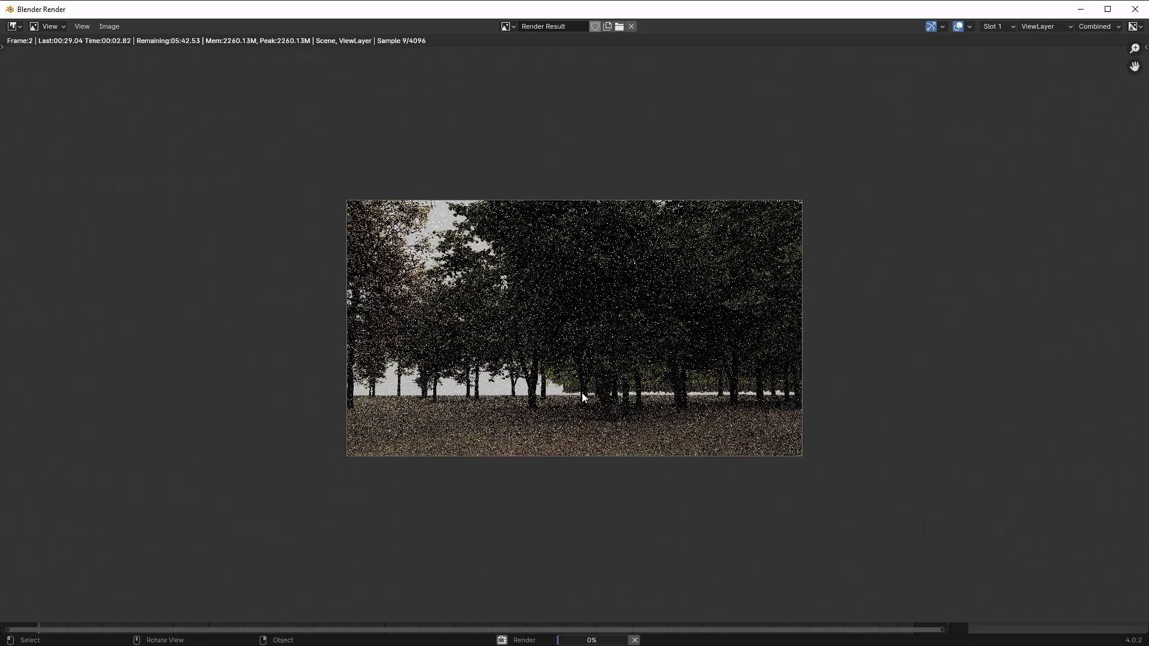
- Close the test render and return from the full-screen view to the normal layout
left_click(194, 8)
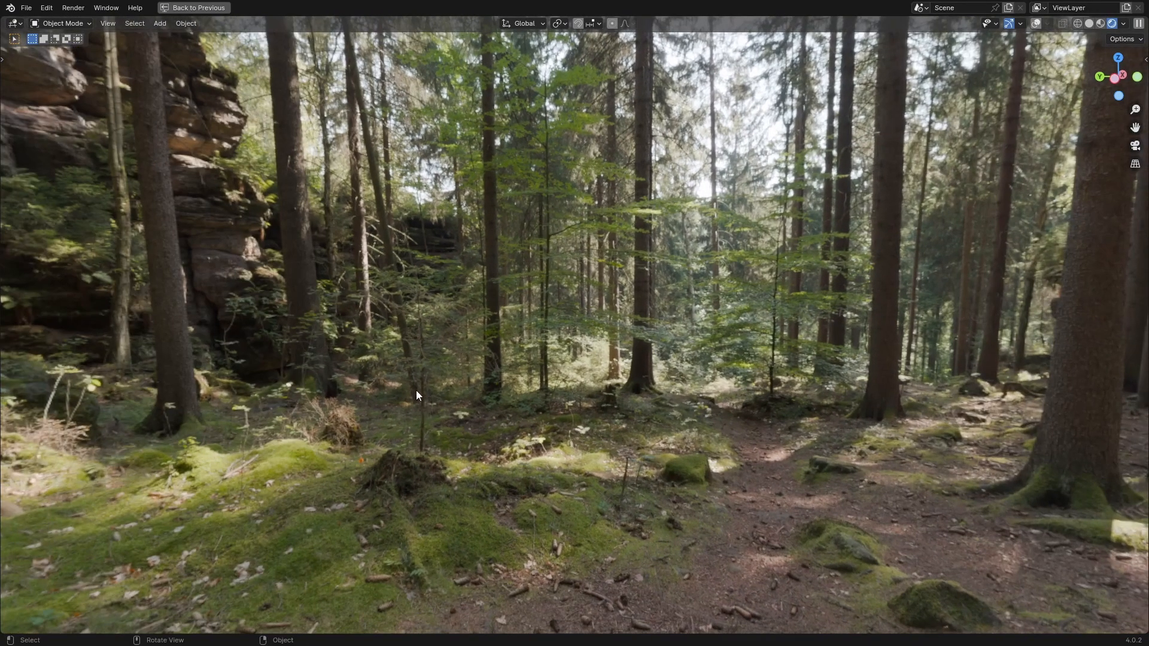
mouse_move(482, 387)
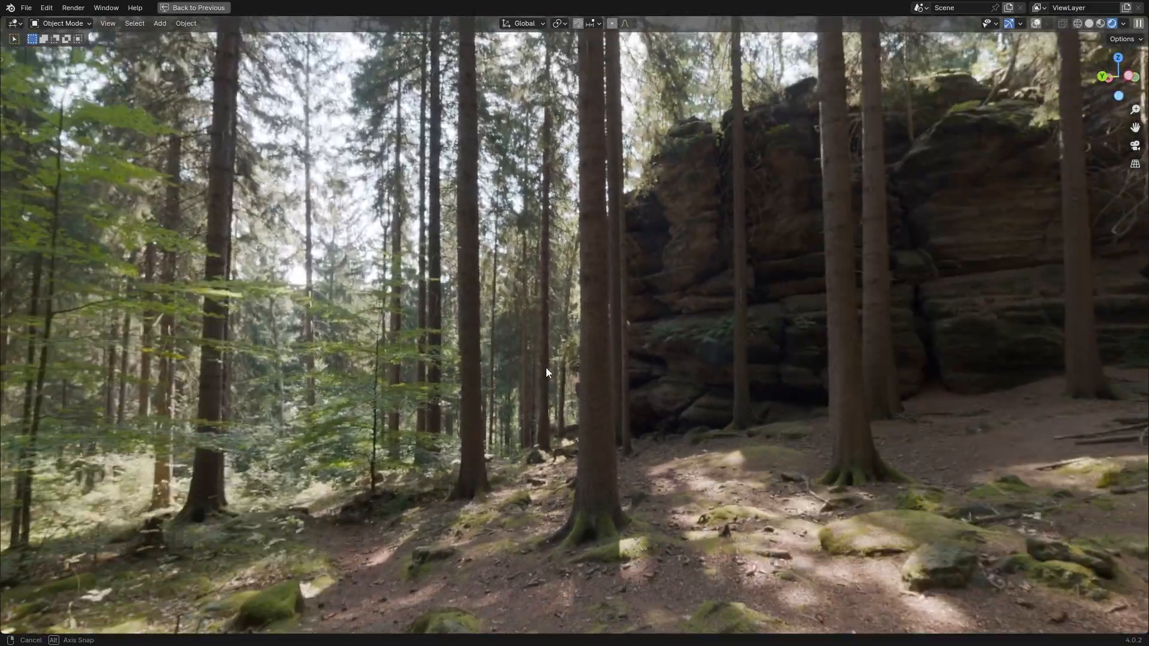
left_click(193, 7)
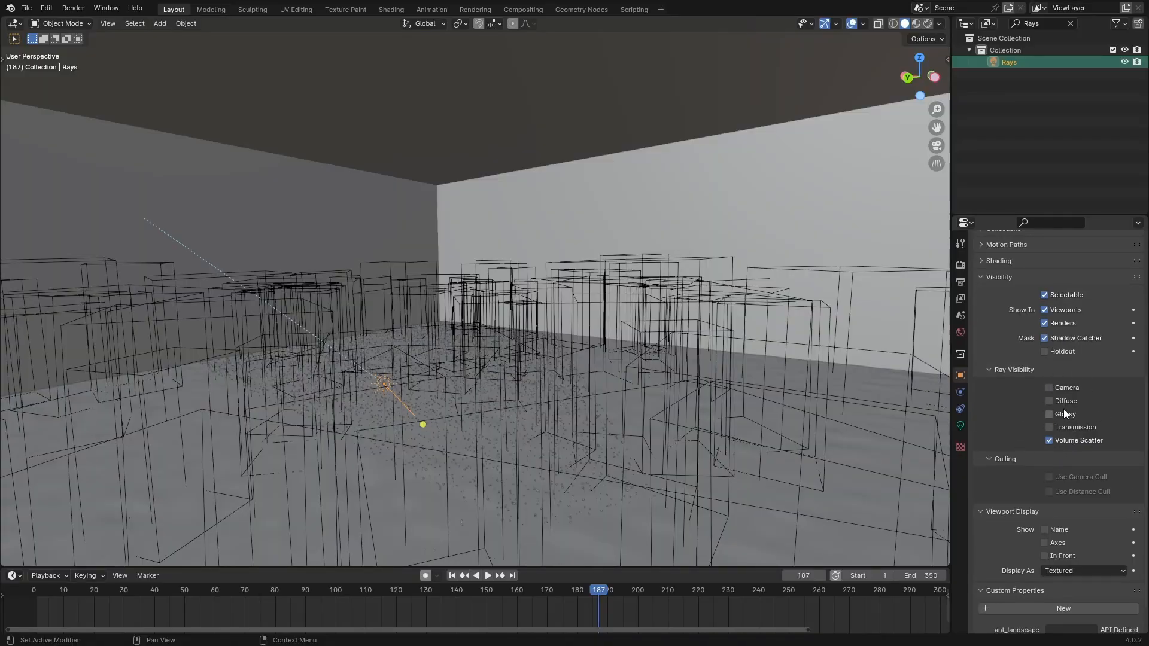
mouse_move(1050, 388)
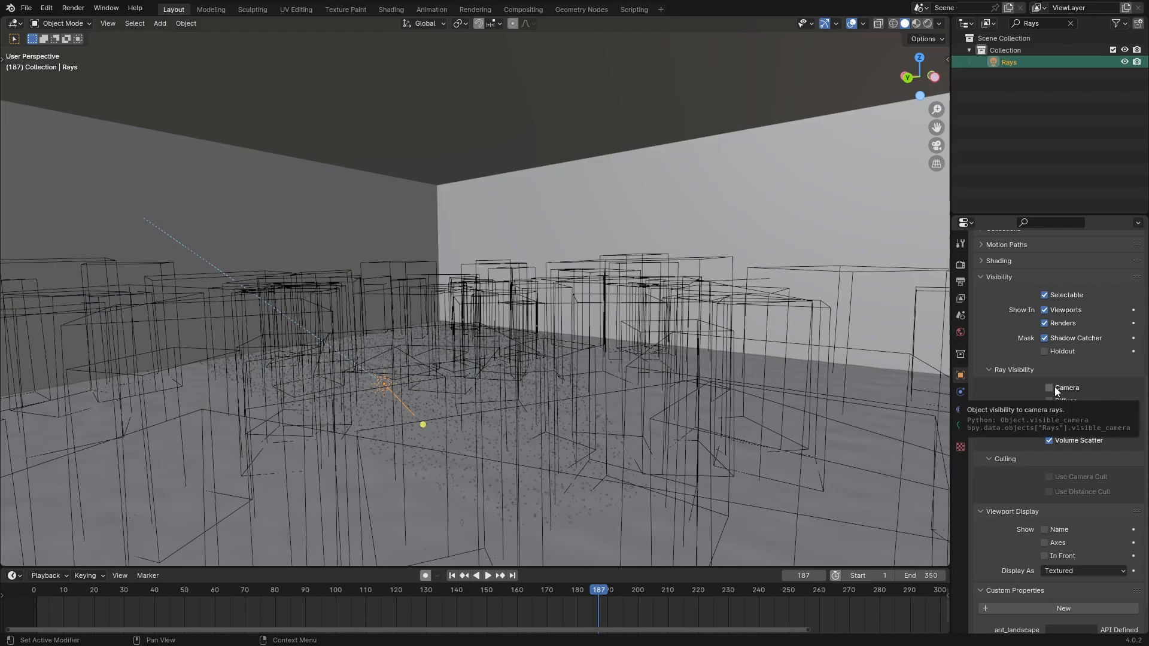